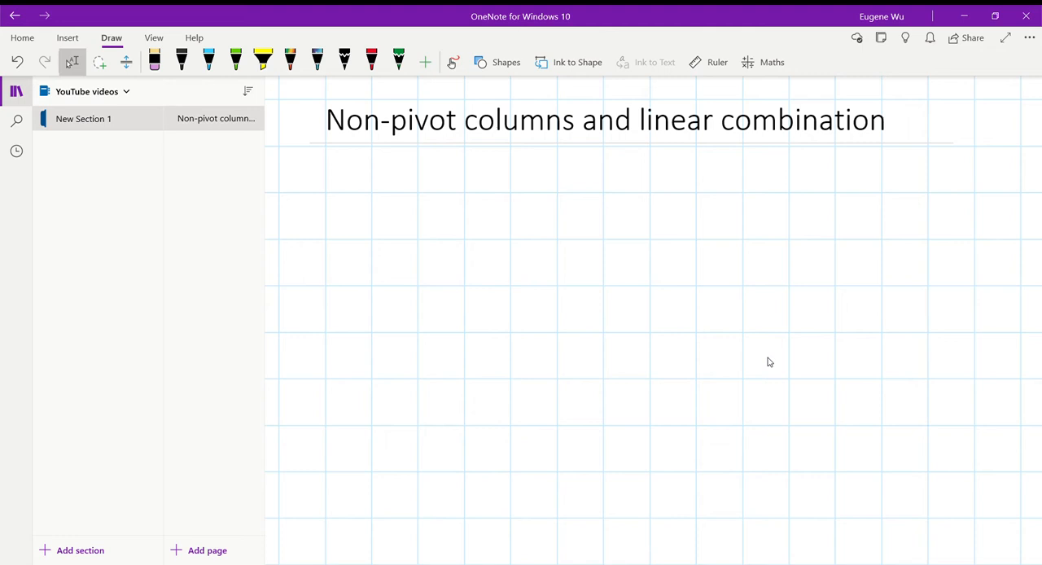
- Select the black pen on the Draw toolbar to begin handwriting
click(181, 59)
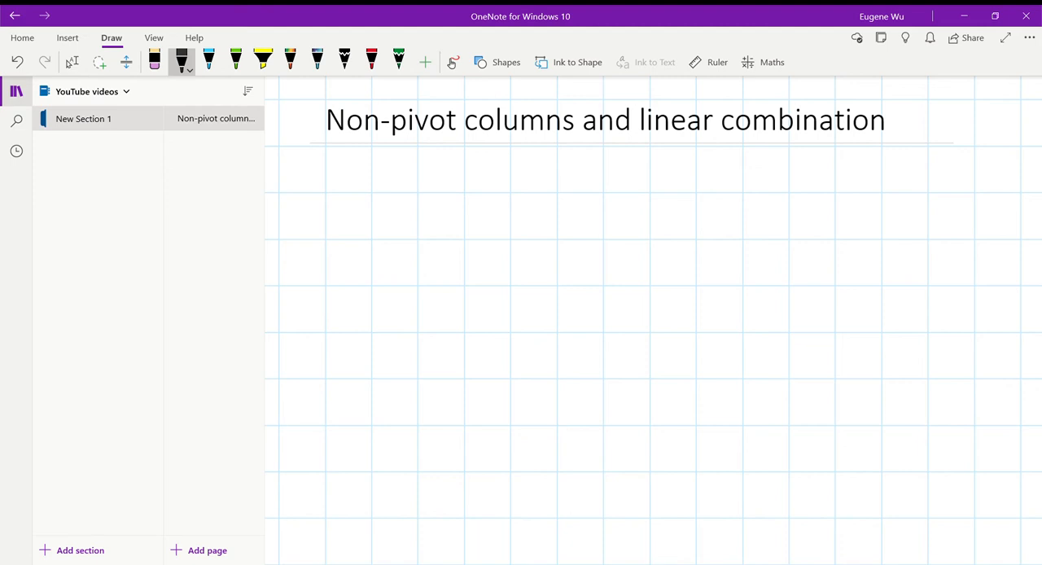
mouse_move(769, 361)
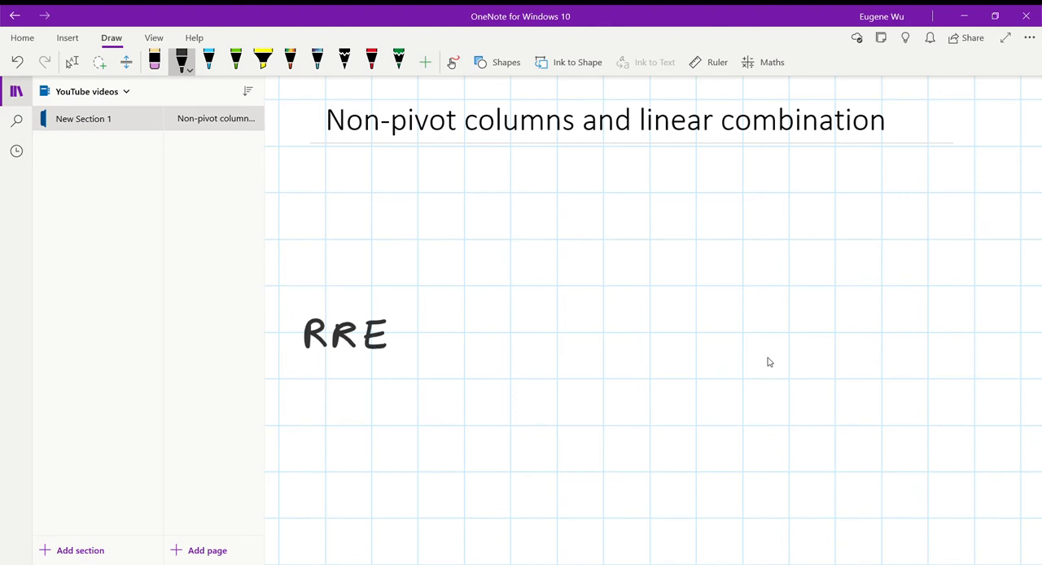
- Finish the handwritten label RREF(A) = in black ink
drag(394, 333, 452, 334)
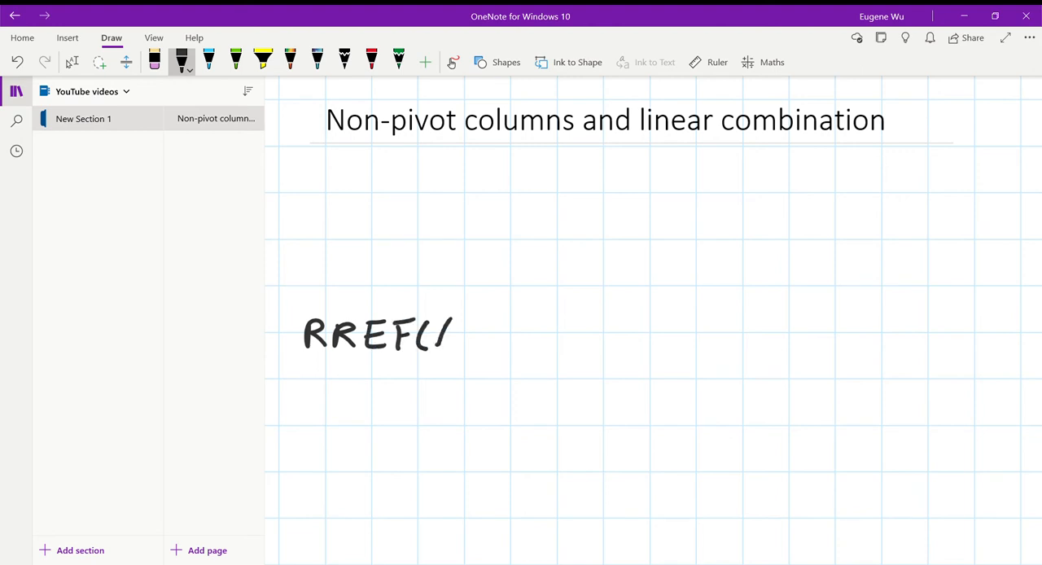
drag(420, 333, 518, 329)
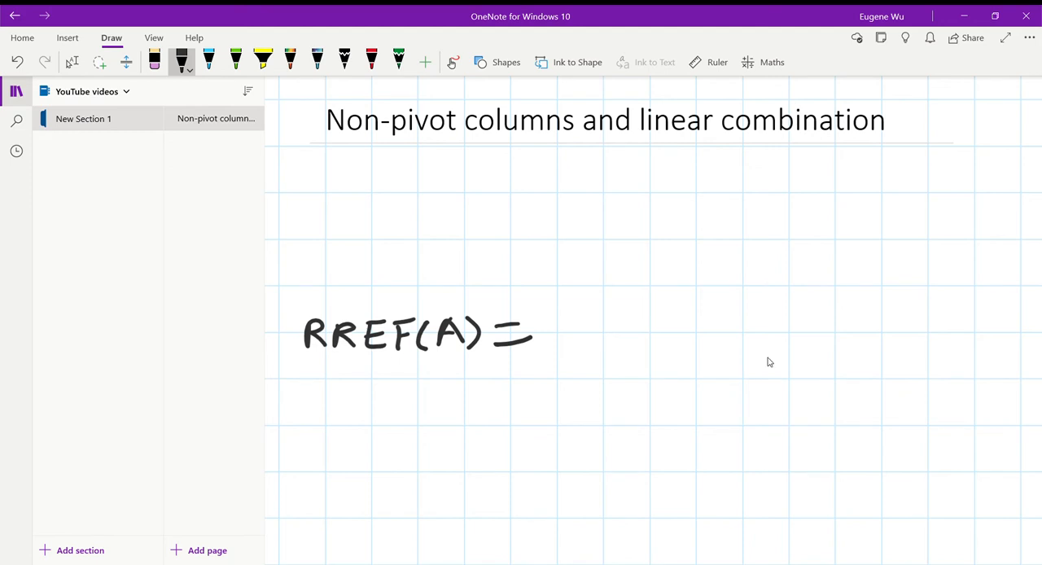
- Ink the diagonal pivot 1s with dots and the surrounding 0s in the upper rows
drag(576, 213, 573, 251)
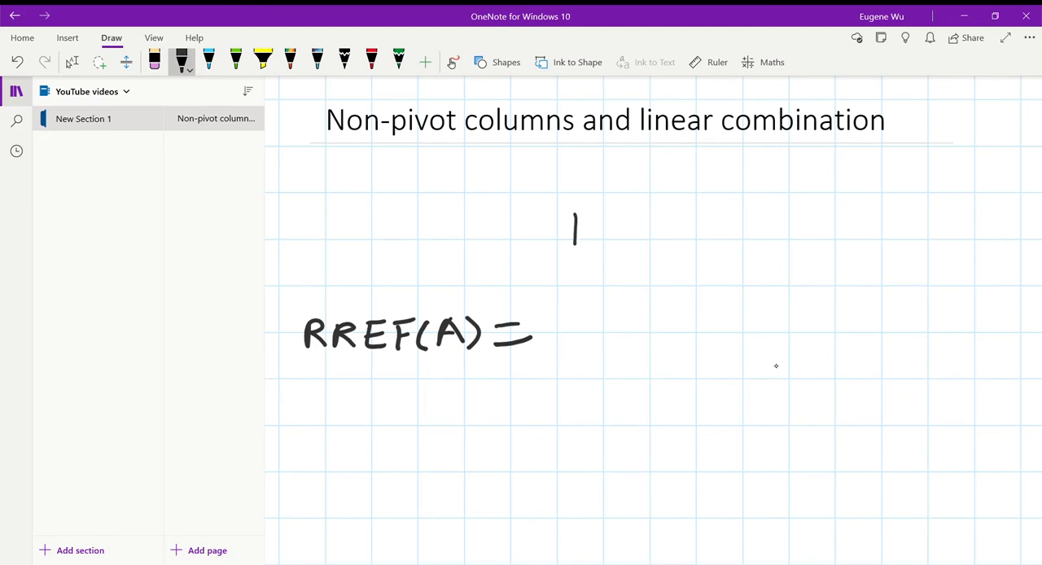
drag(625, 258, 627, 292)
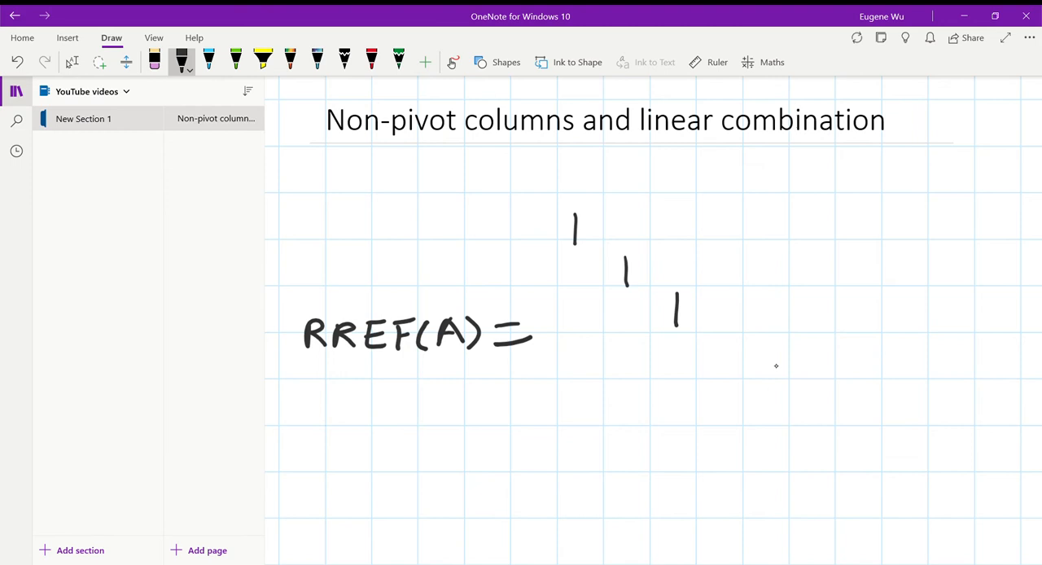
drag(703, 342, 761, 415)
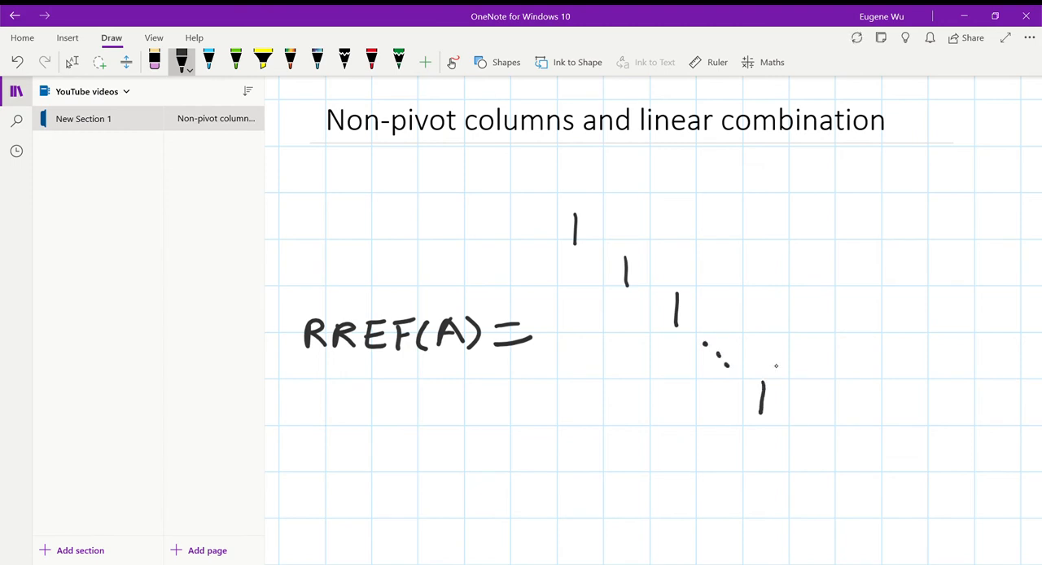
drag(621, 219, 670, 244)
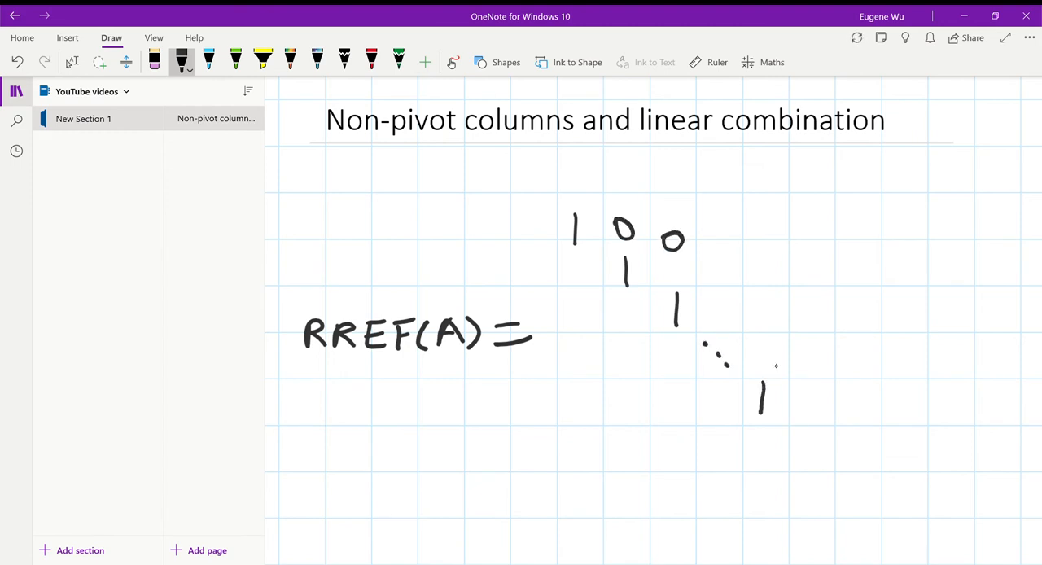
drag(586, 264, 583, 328)
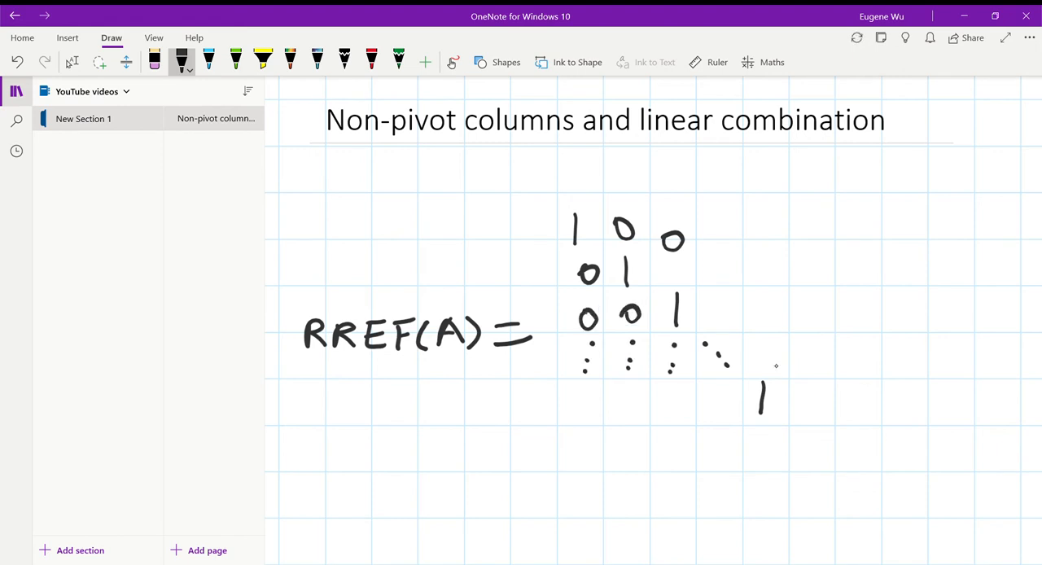
- Fill the lower rows with 0s and dots, then draw the matrix's left bracket
drag(570, 404, 638, 404)
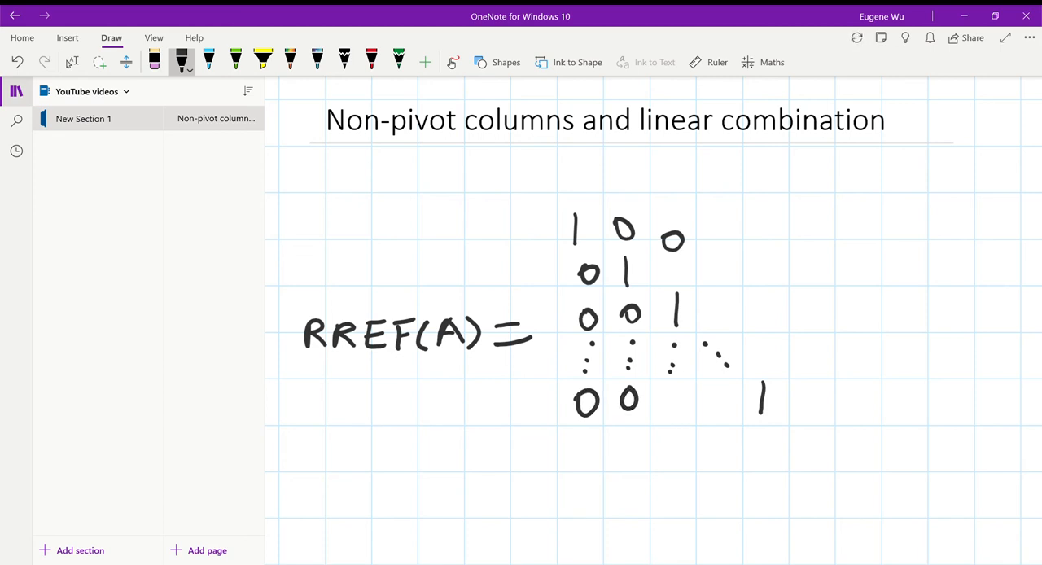
drag(659, 399, 729, 399)
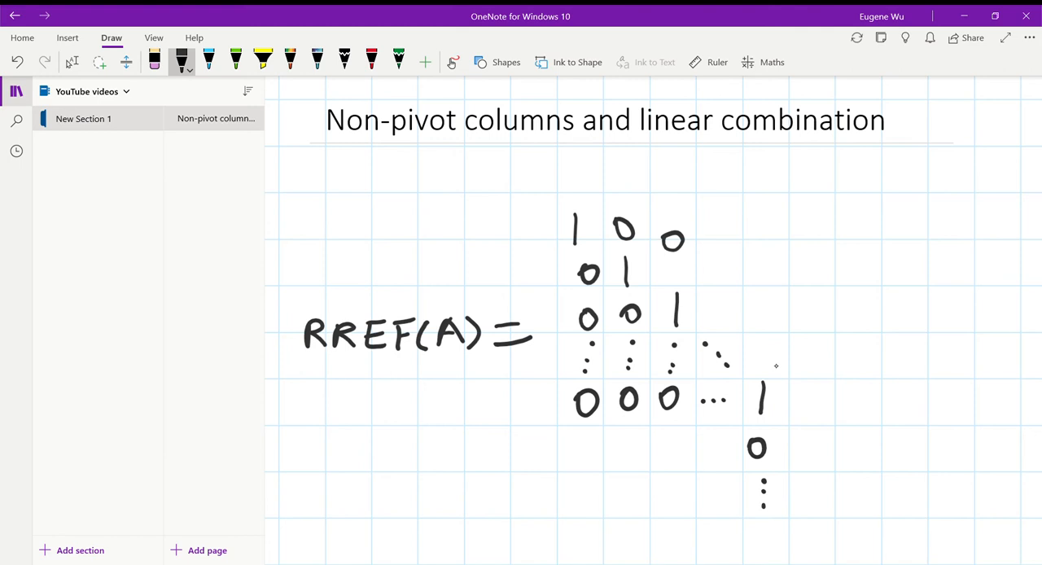
drag(752, 521, 768, 545)
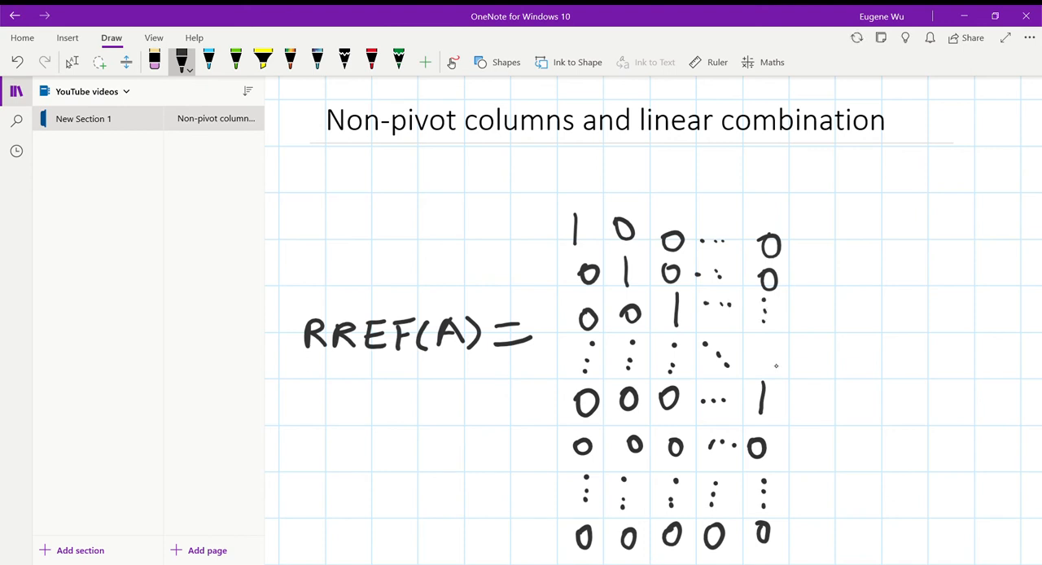
drag(762, 301, 778, 318)
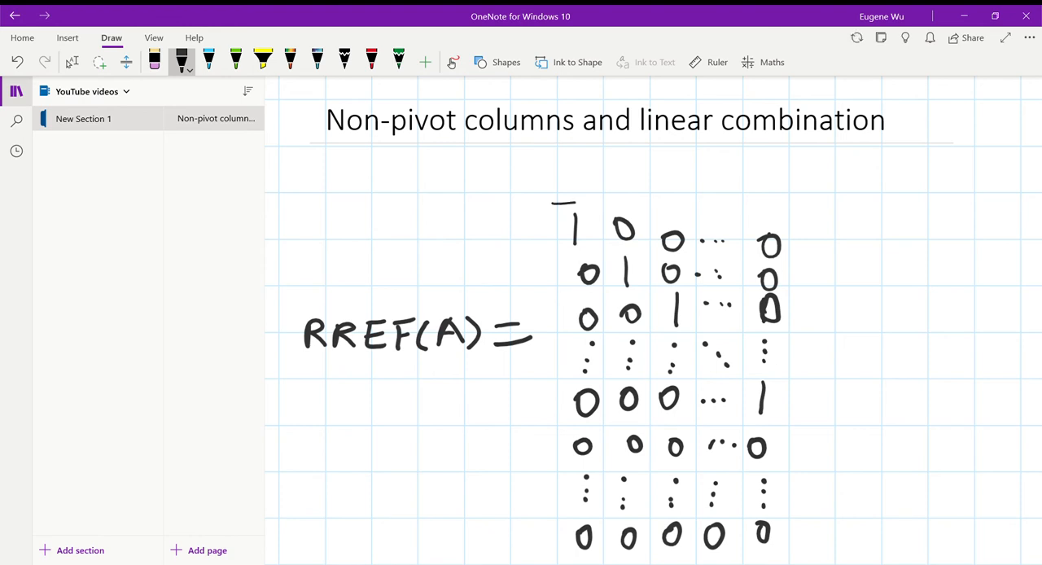
drag(566, 198, 556, 556)
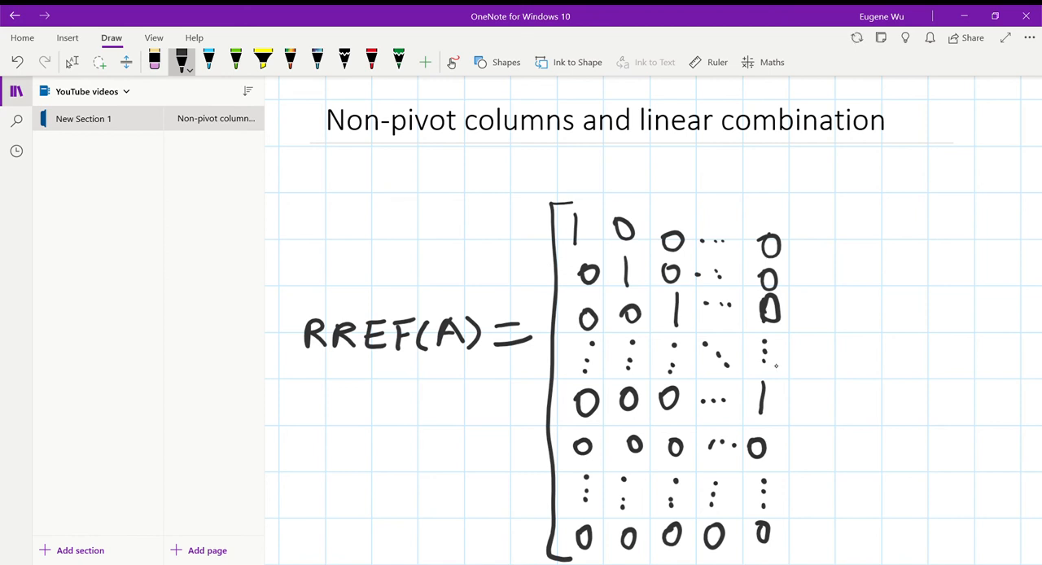
- Write a1, a2, …, ak, ak+1, …, an down the last column and close the right bracket
drag(794, 236, 810, 231)
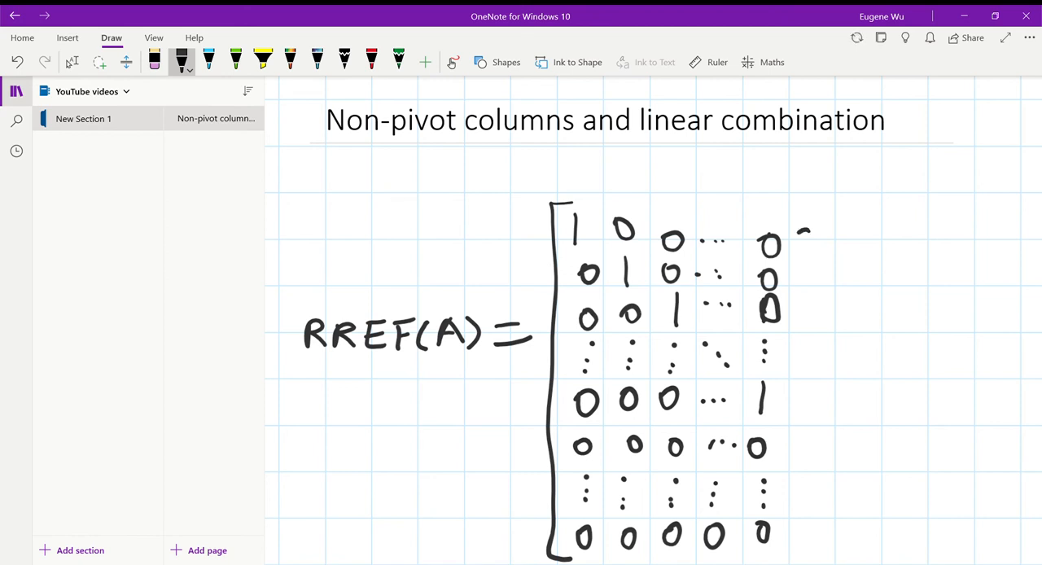
drag(801, 231, 822, 280)
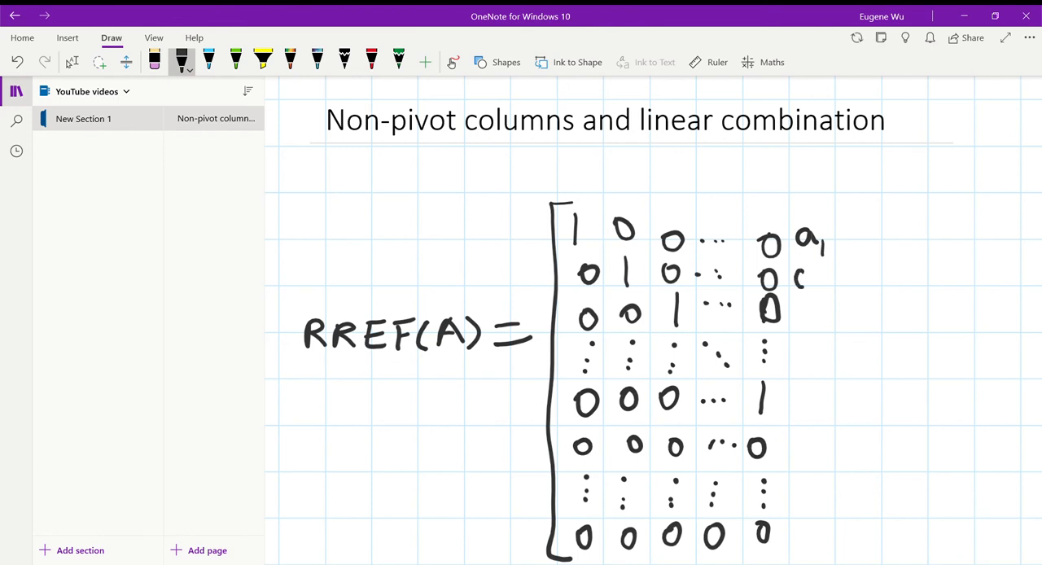
drag(801, 277, 822, 317)
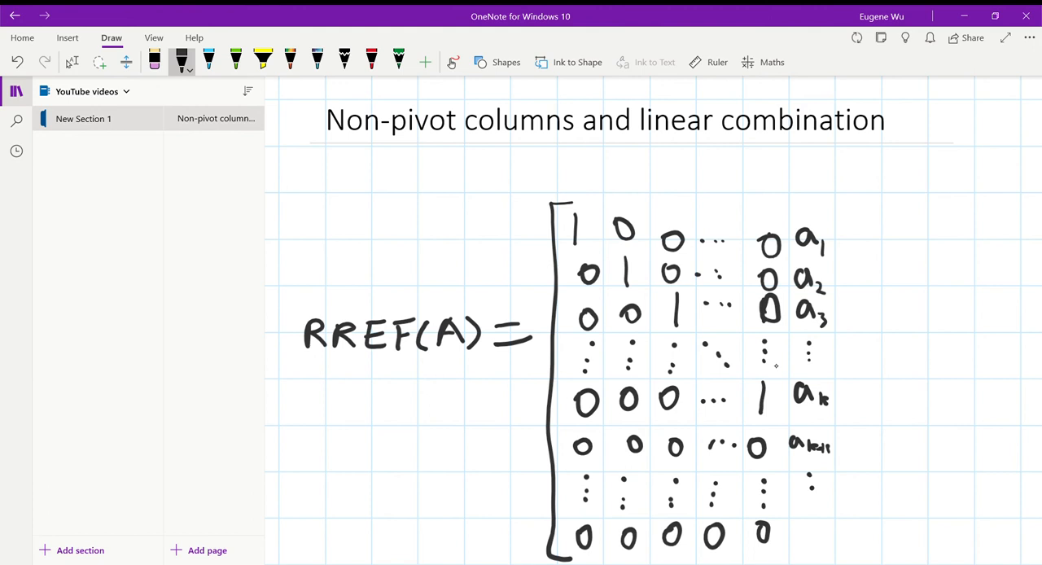
drag(794, 533, 806, 529)
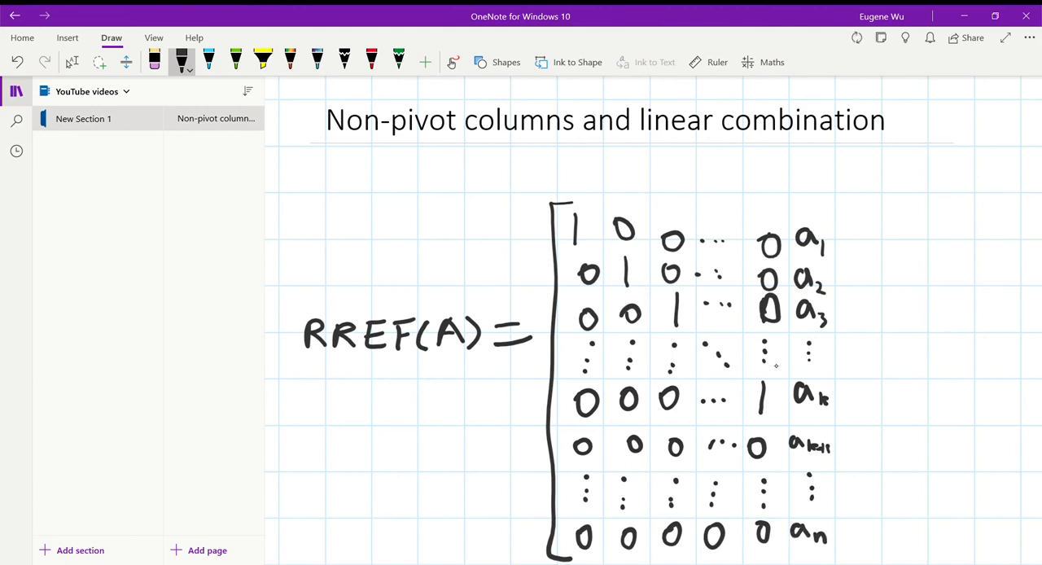
drag(855, 396, 830, 556)
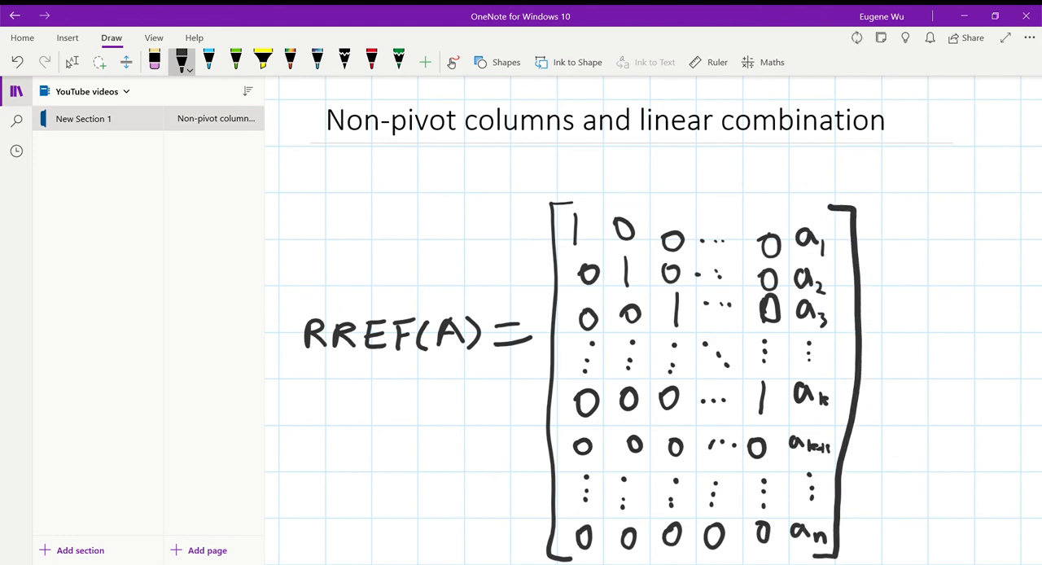
click(264, 62)
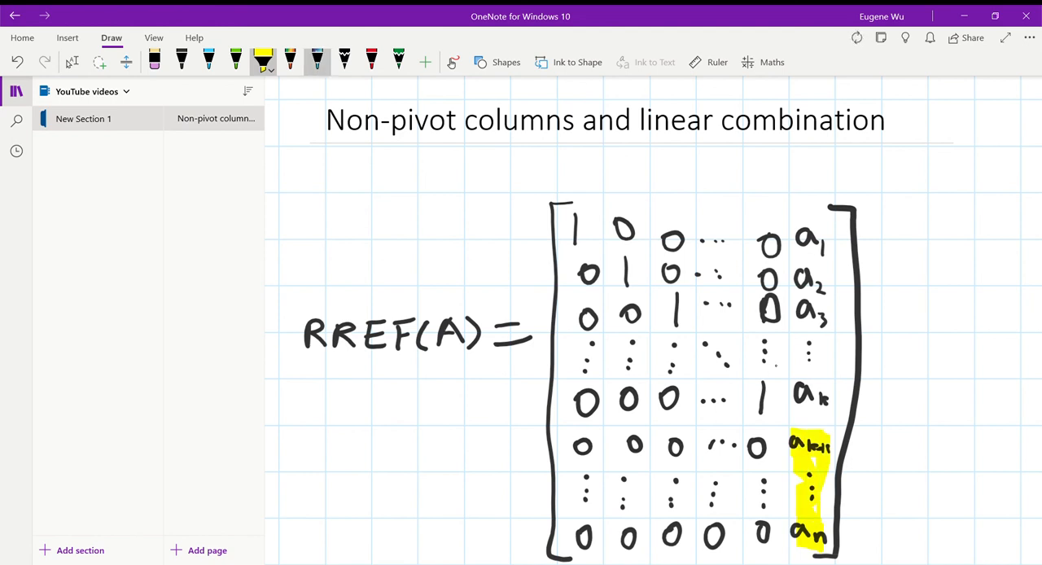
- Draw a red brace beside the highlighted ak+1 to an entries
click(371, 62)
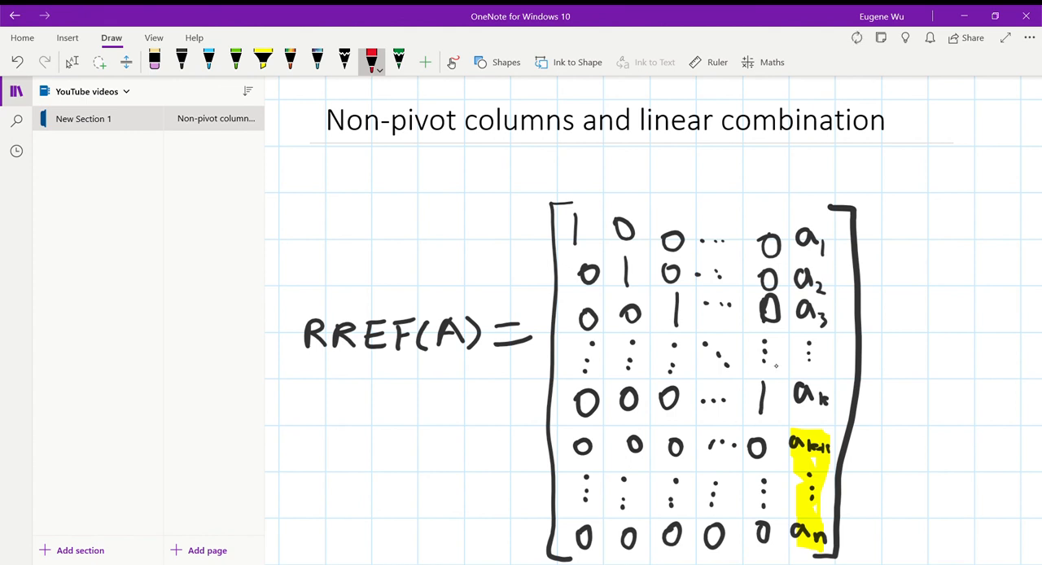
drag(859, 455, 882, 491)
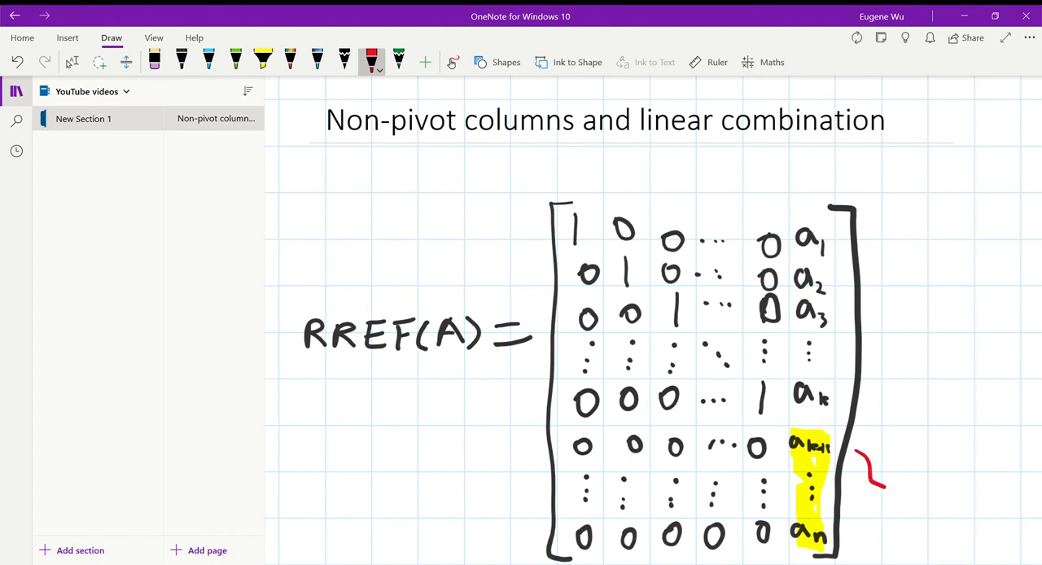